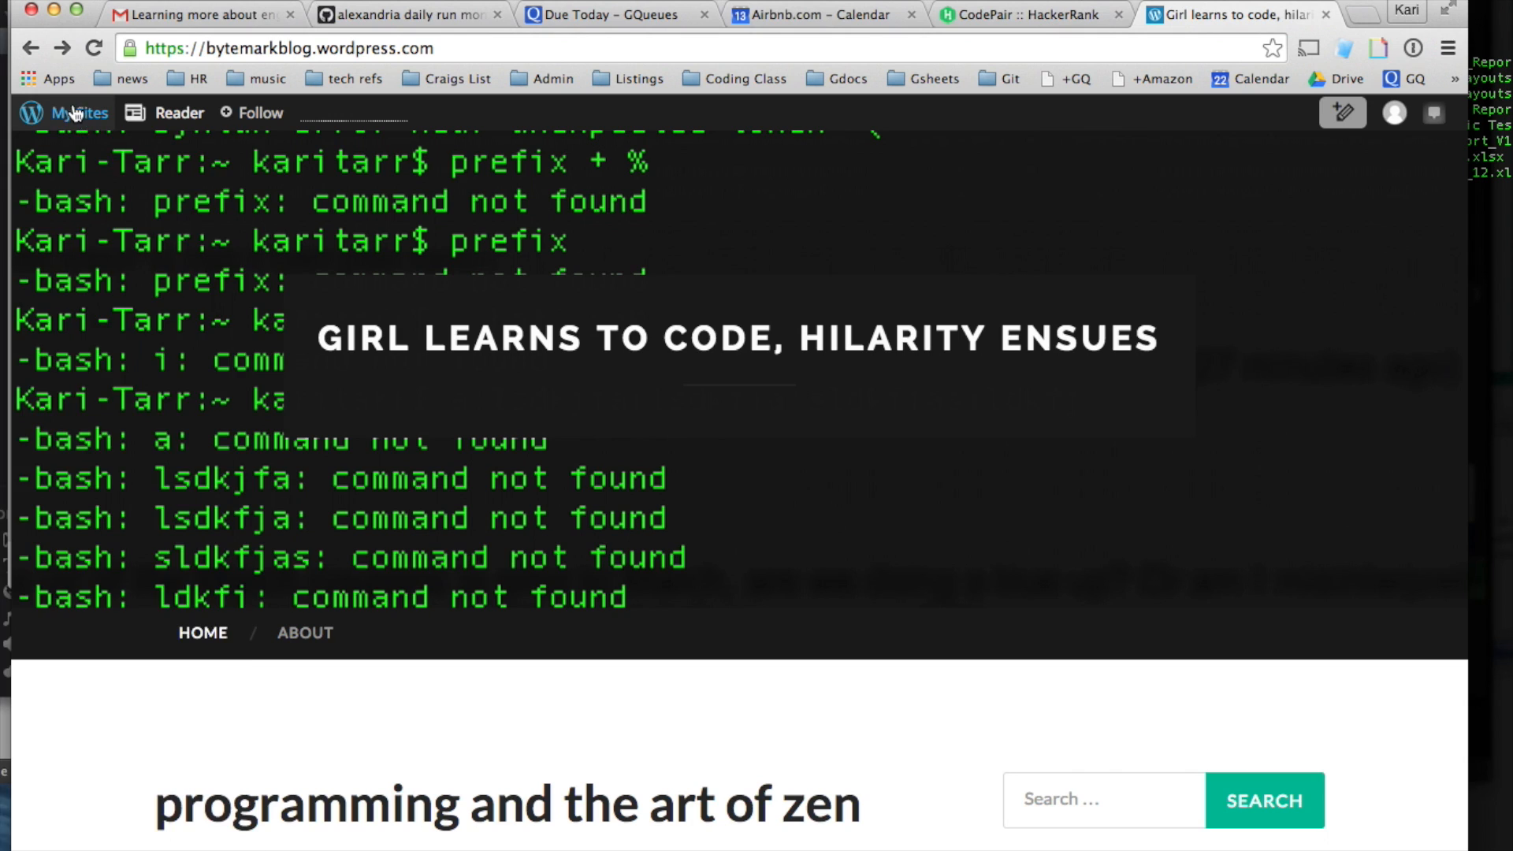
Step: Show the Codecademy learn page recommending the 'Make a Website' Airbnb home-page course
click(79, 113)
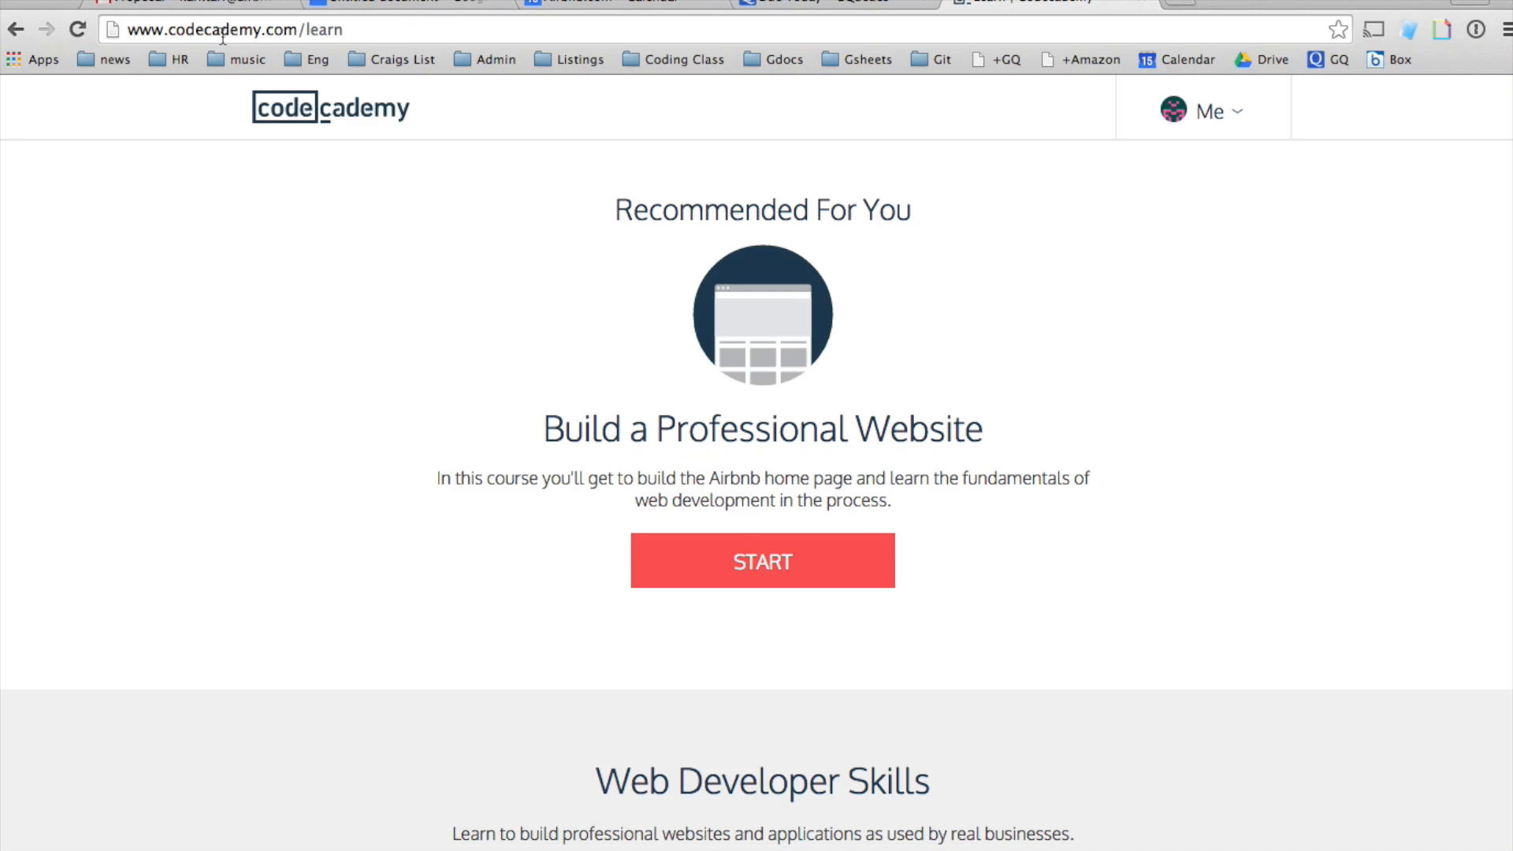
click(762, 561)
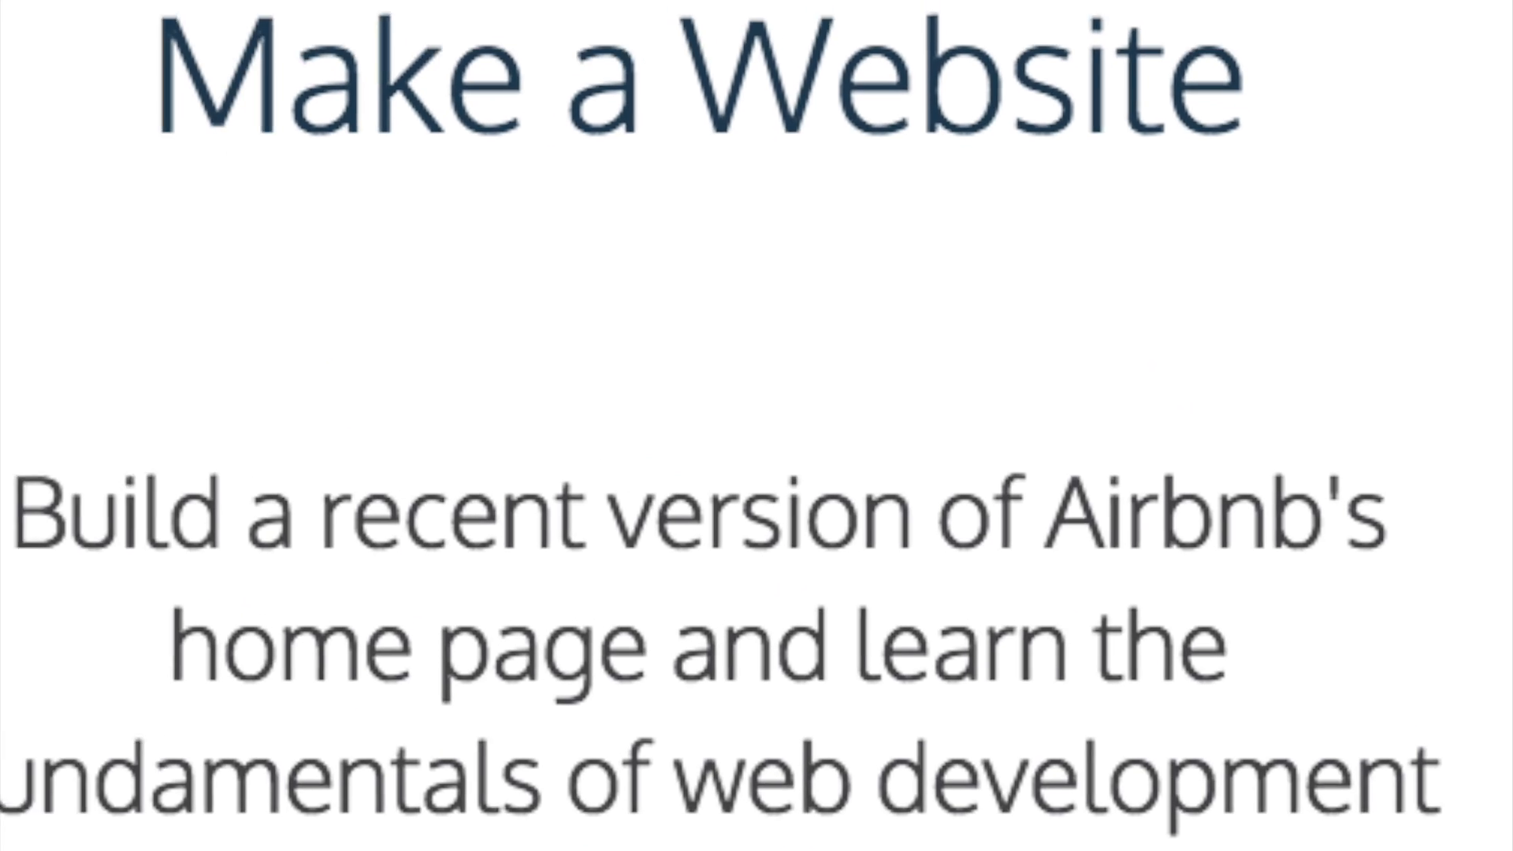